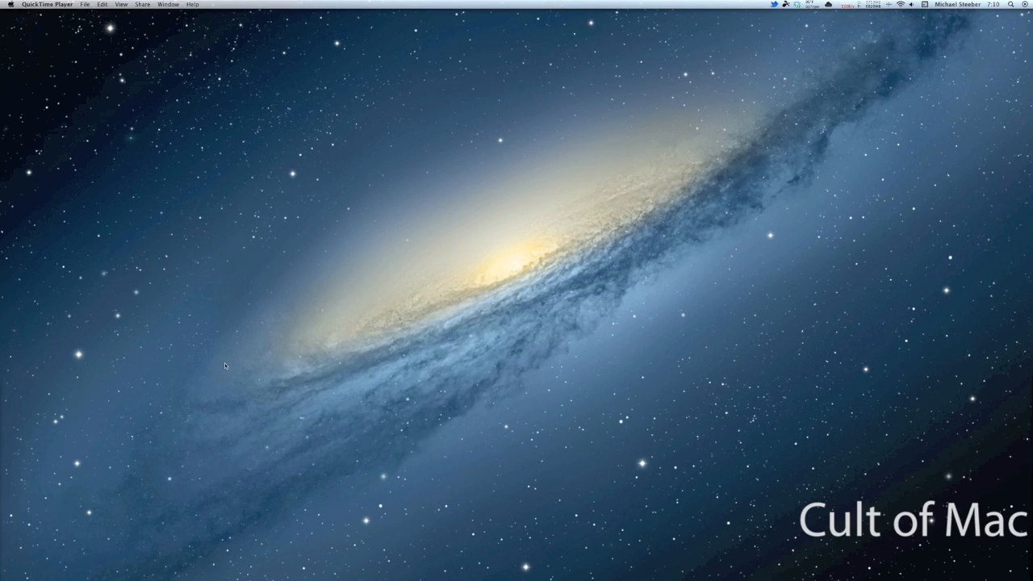
pyautogui.moveTo(233, 362)
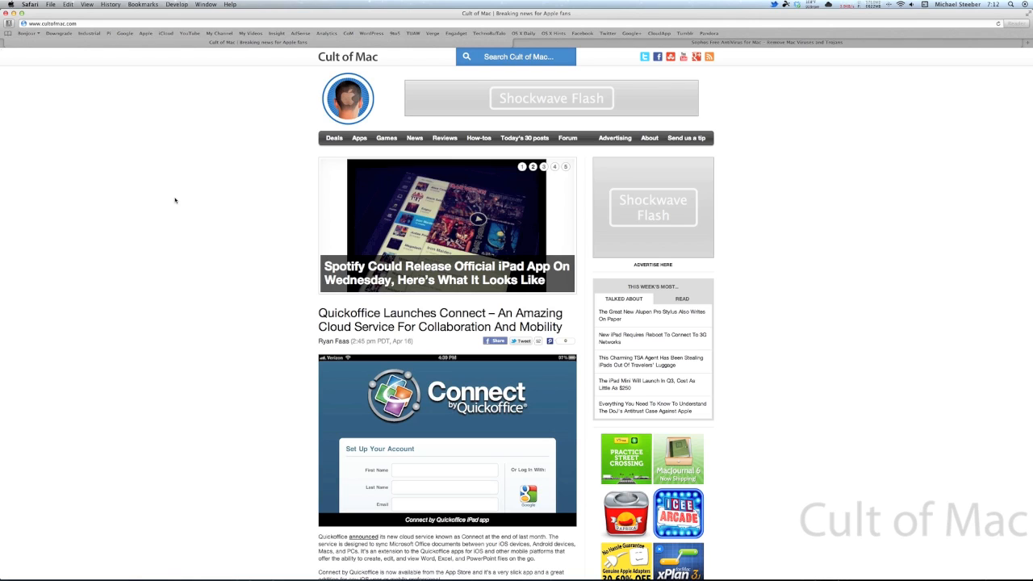
# Open Safari Preferences from the Safari menu, landing on the General settings
pyautogui.click(543, 166)
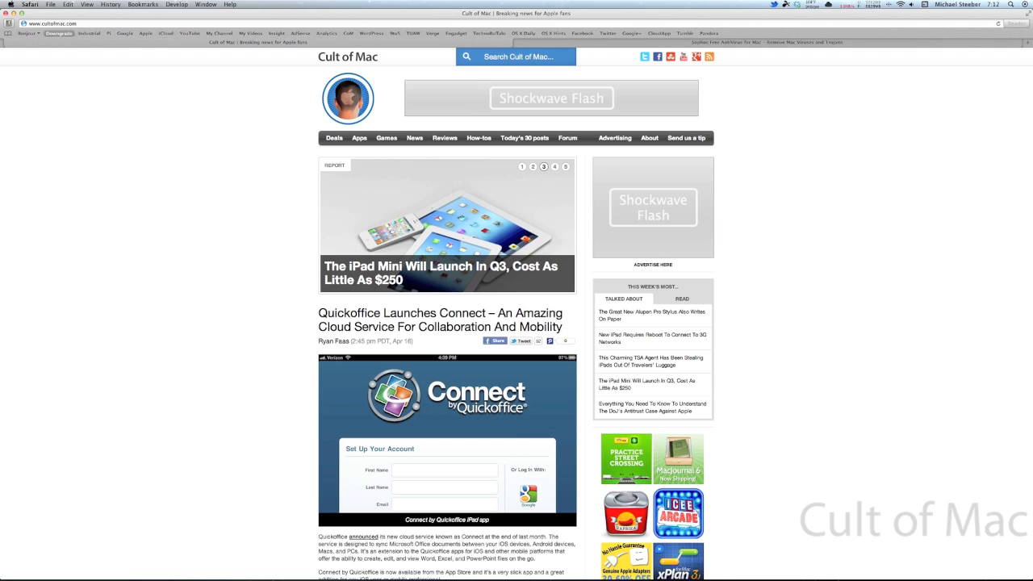
pyautogui.click(30, 5)
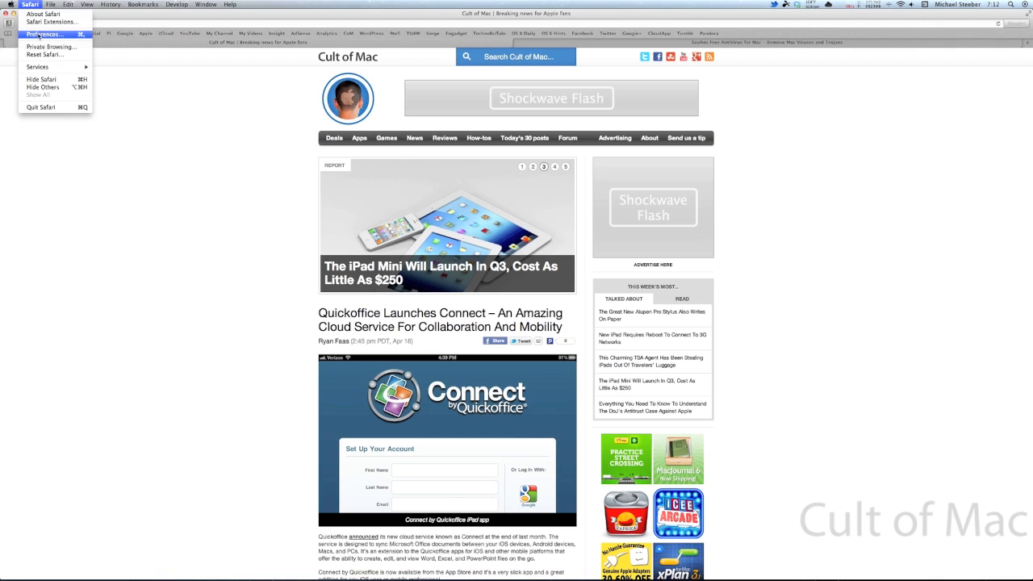
pyautogui.click(43, 34)
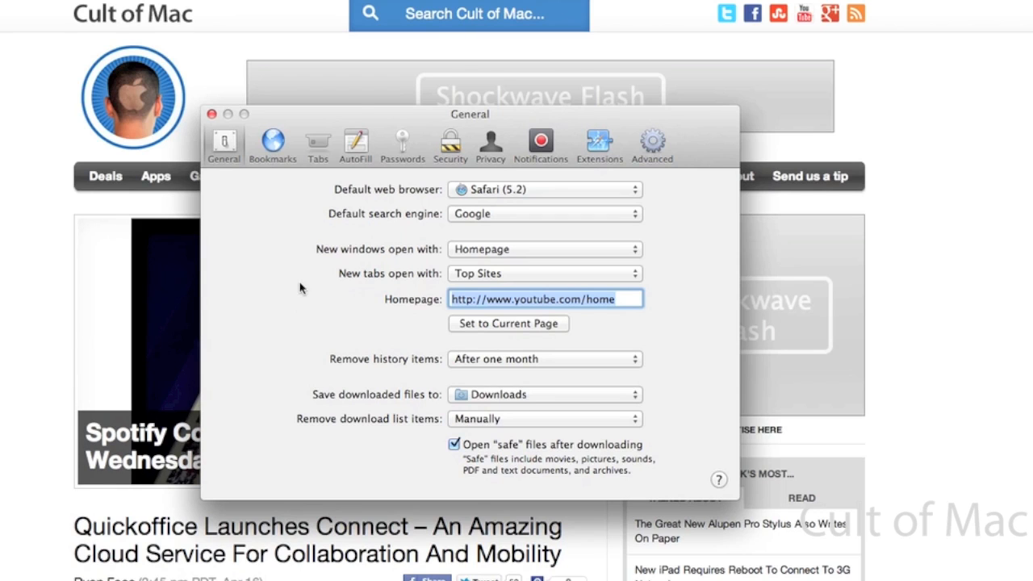
pyautogui.moveTo(314, 268)
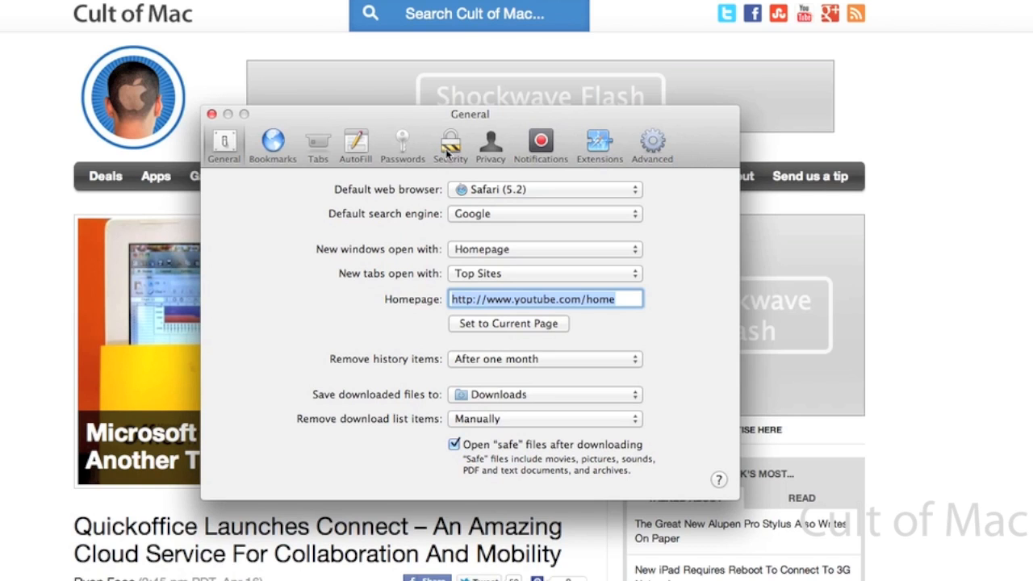
# Disable Enable Java under Security, then return to the General settings
pyautogui.click(449, 144)
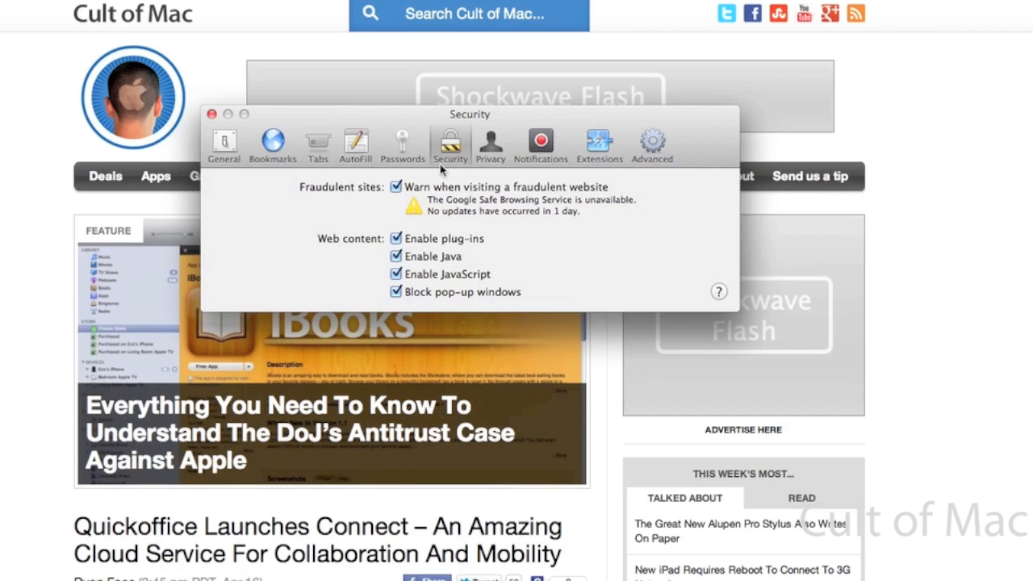
pyautogui.click(396, 255)
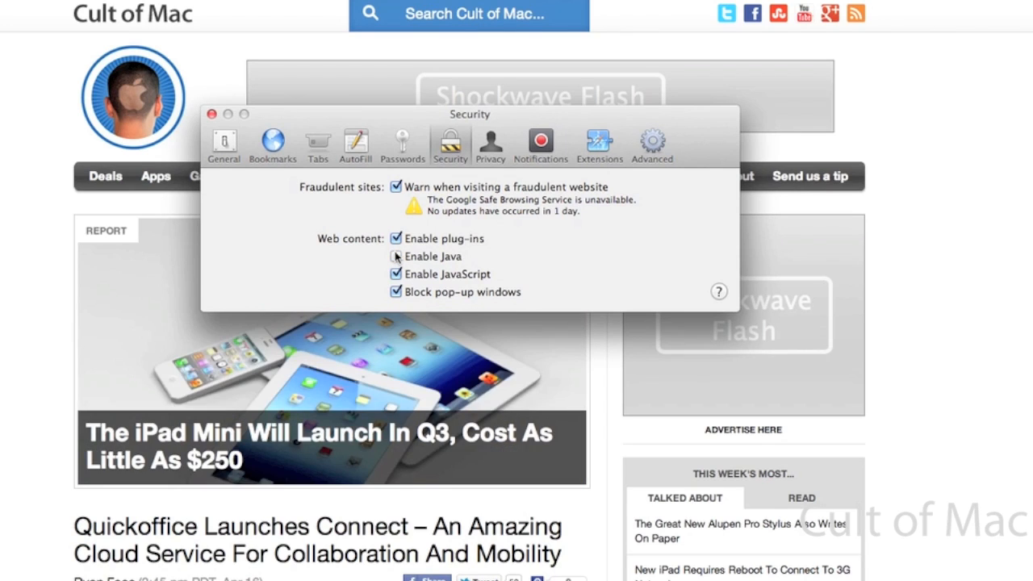
pyautogui.click(396, 256)
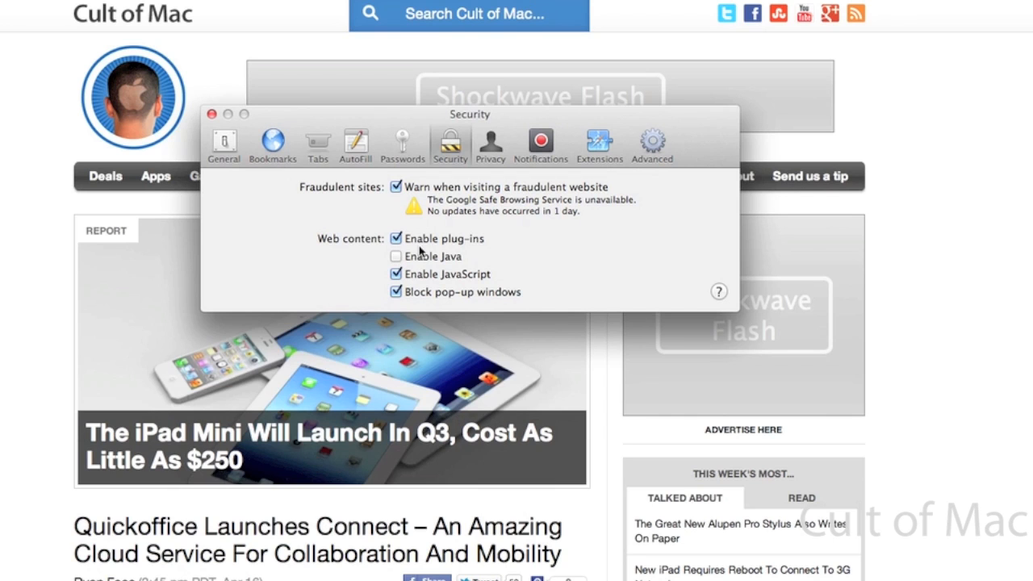
pyautogui.click(224, 143)
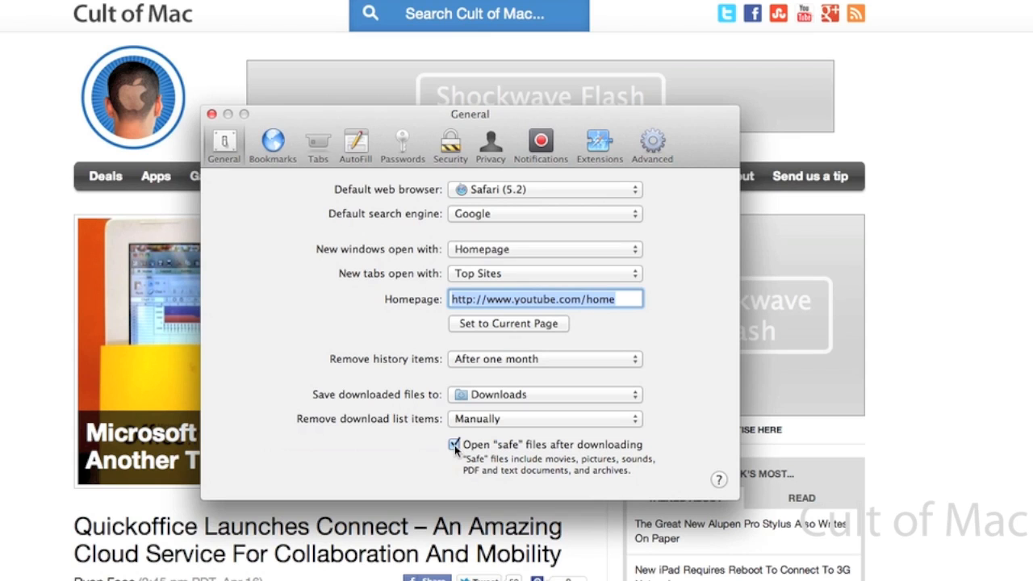
# Uncheck Open "safe" files after downloading in the General settings
pyautogui.click(454, 444)
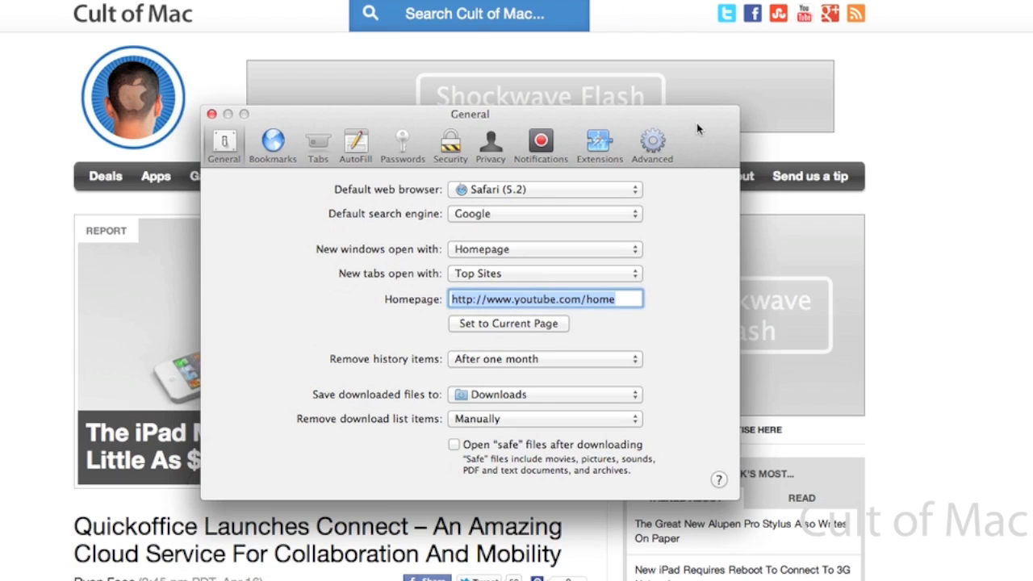
pyautogui.moveTo(718, 130)
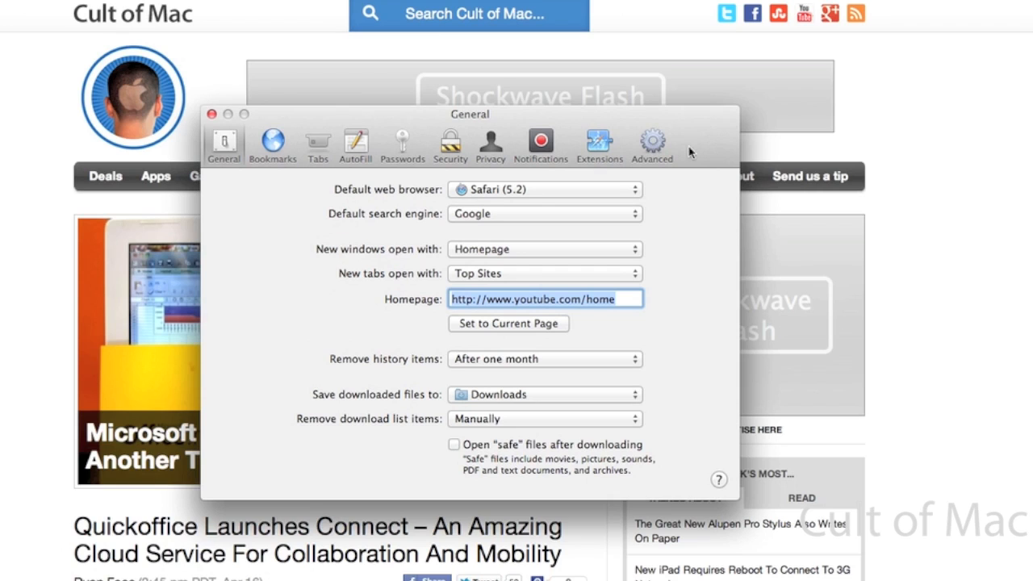
pyautogui.moveTo(611, 146)
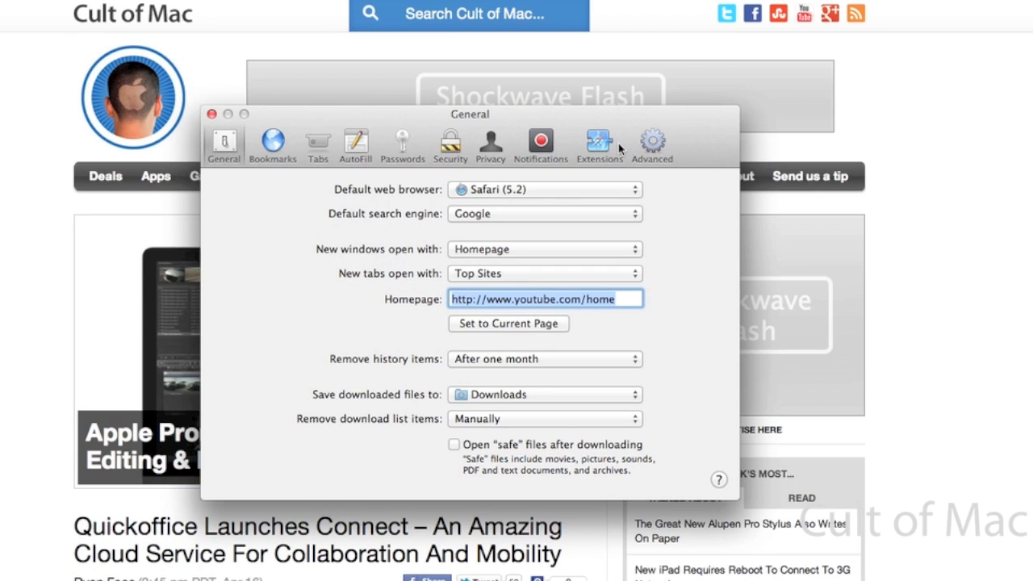
pyautogui.moveTo(567, 164)
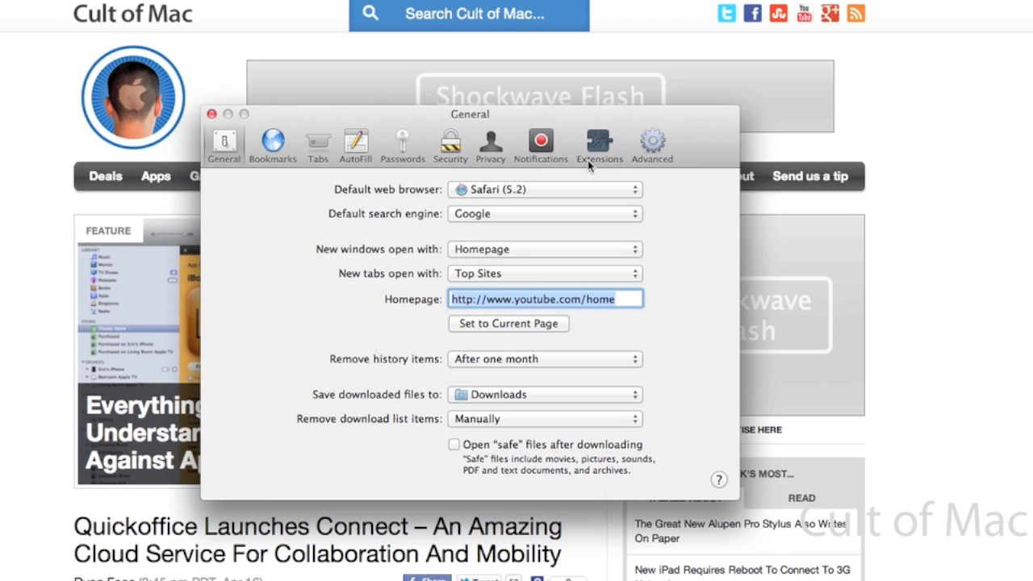
# Review installed extensions such as Plugin Customs, then close Preferences and the Safari window
pyautogui.click(598, 144)
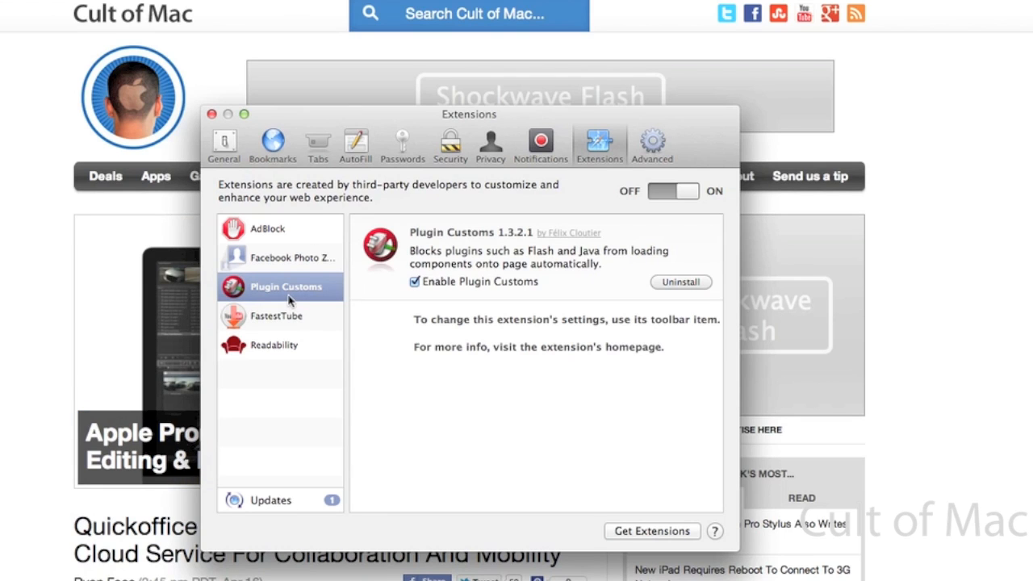
pyautogui.click(211, 114)
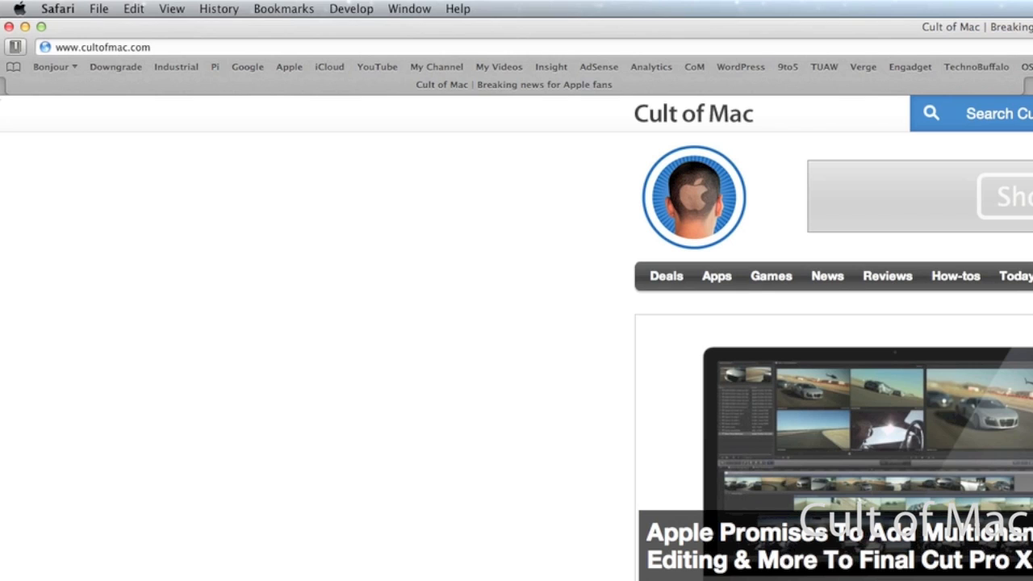
pyautogui.click(58, 9)
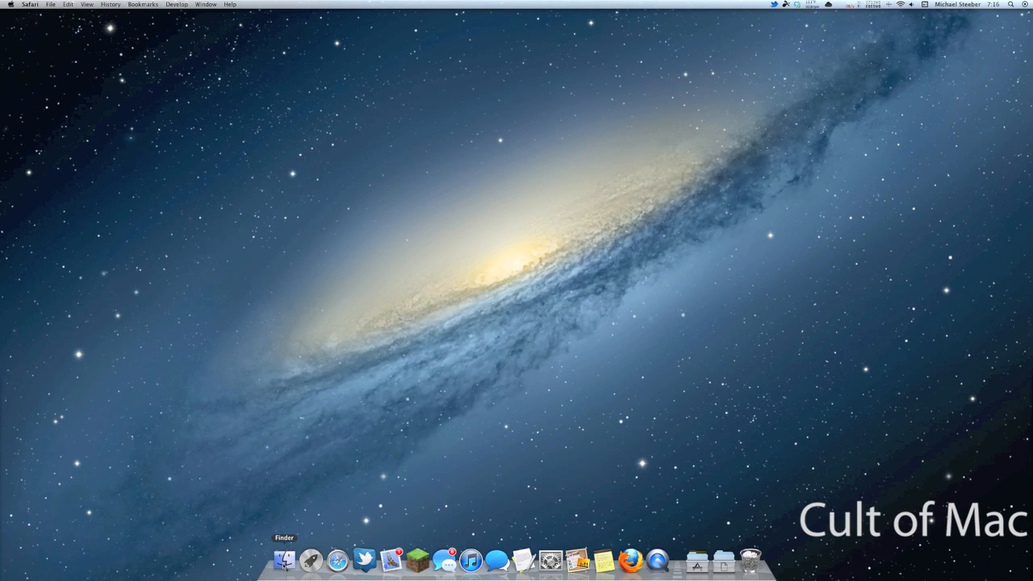
# Inspect the four plug-ins in the Library's Internet Plug-Ins folder, then close Finder
pyautogui.click(284, 559)
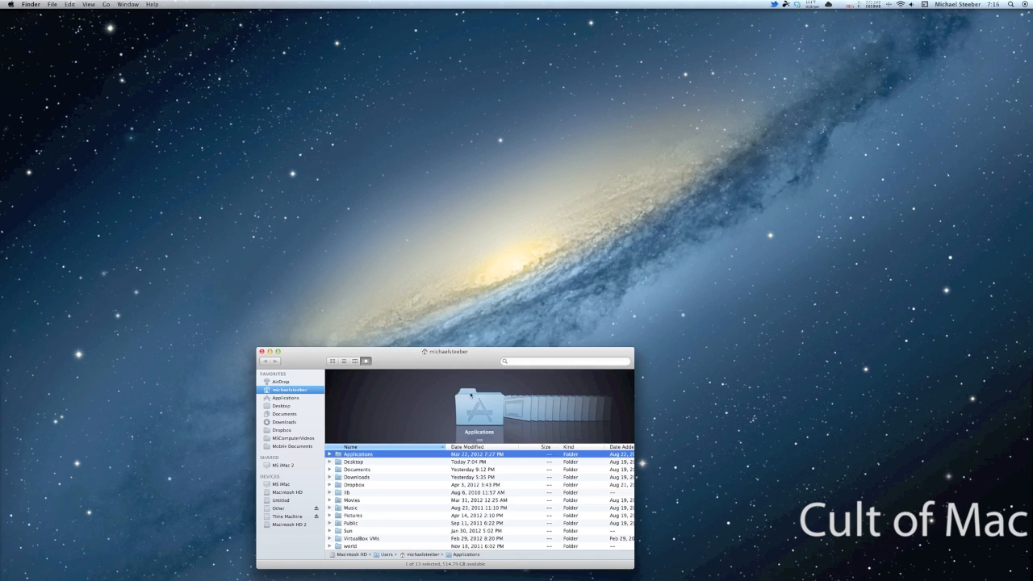
pyautogui.moveTo(445, 351); pyautogui.dragTo(514, 229)
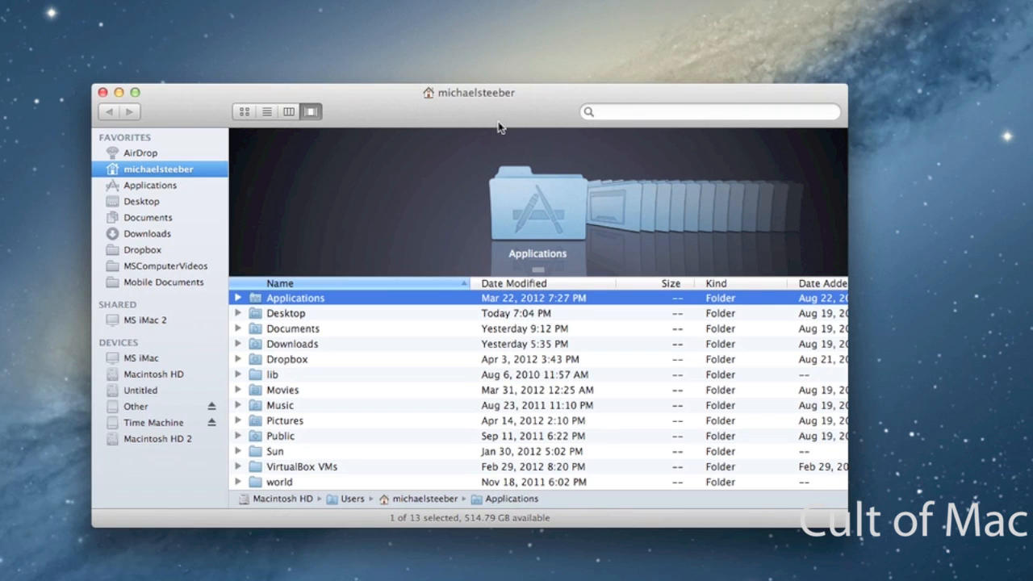
pyautogui.moveTo(389, 138)
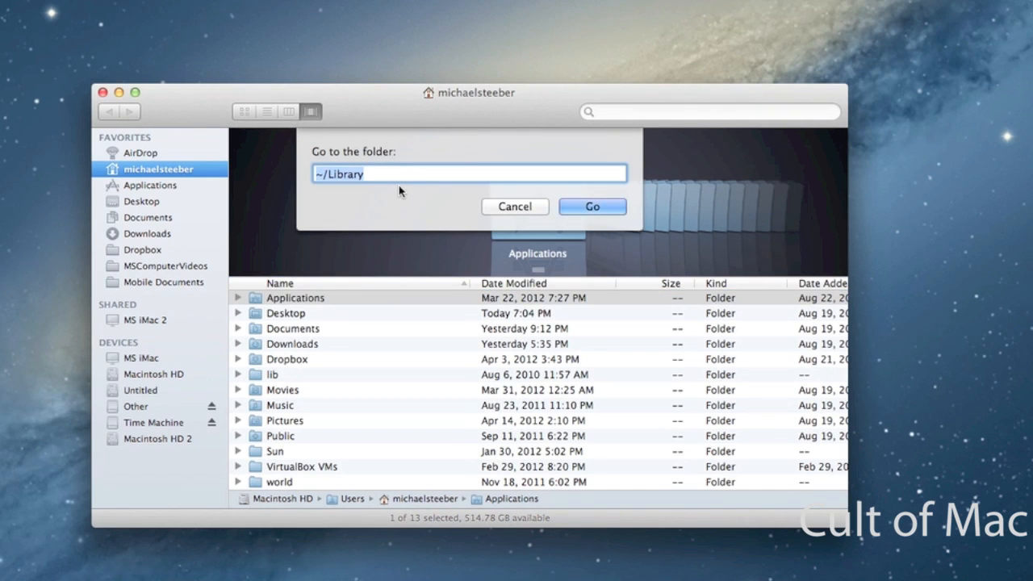
pyautogui.moveTo(317, 188)
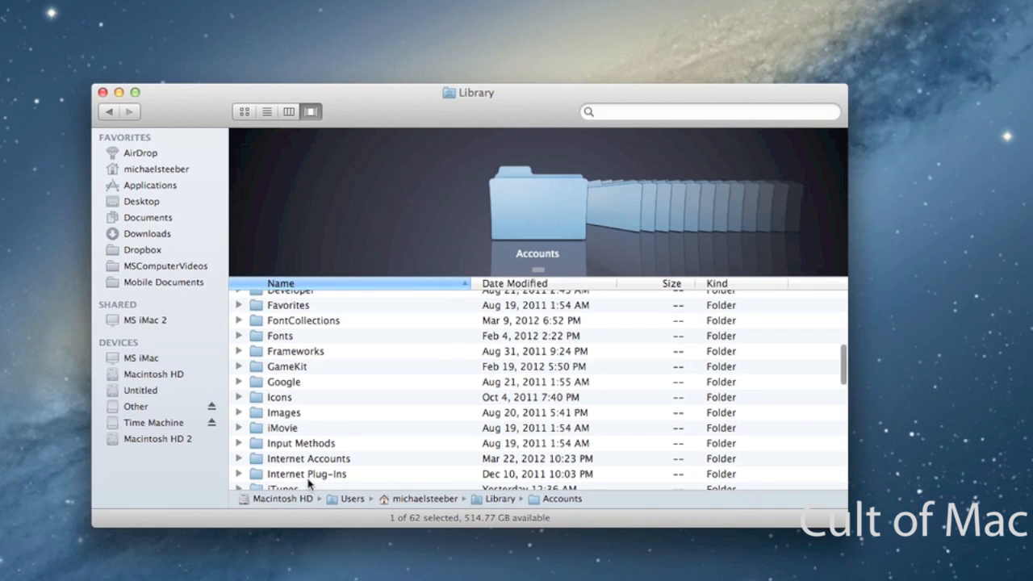
pyautogui.click(306, 474)
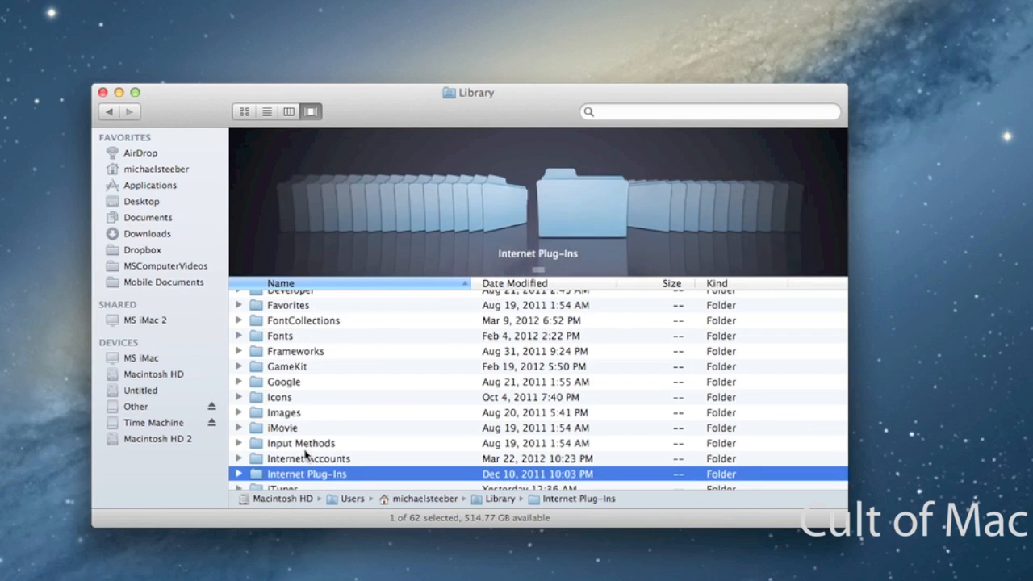
pyautogui.doubleClick(307, 473)
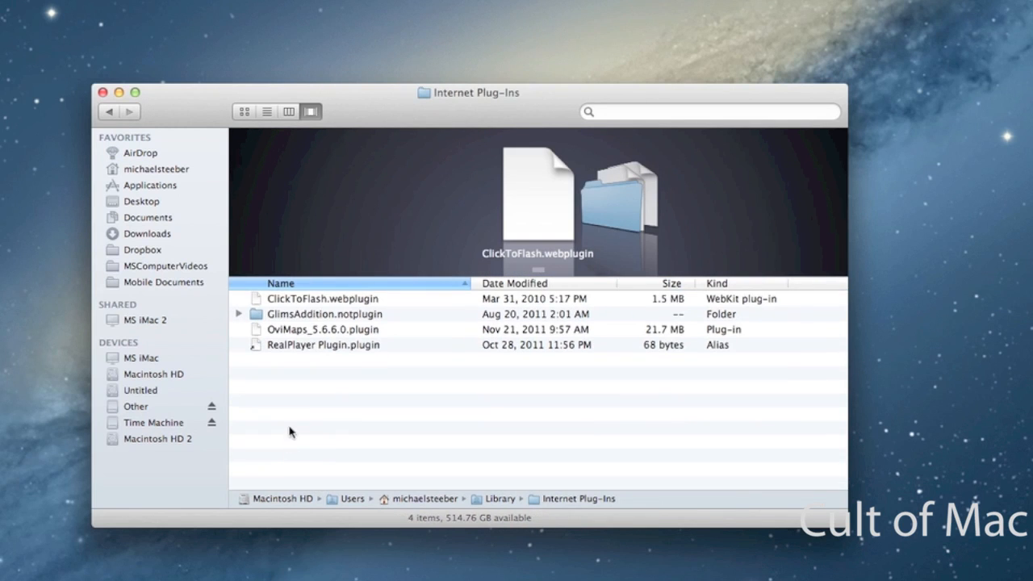
pyautogui.moveTo(314, 416)
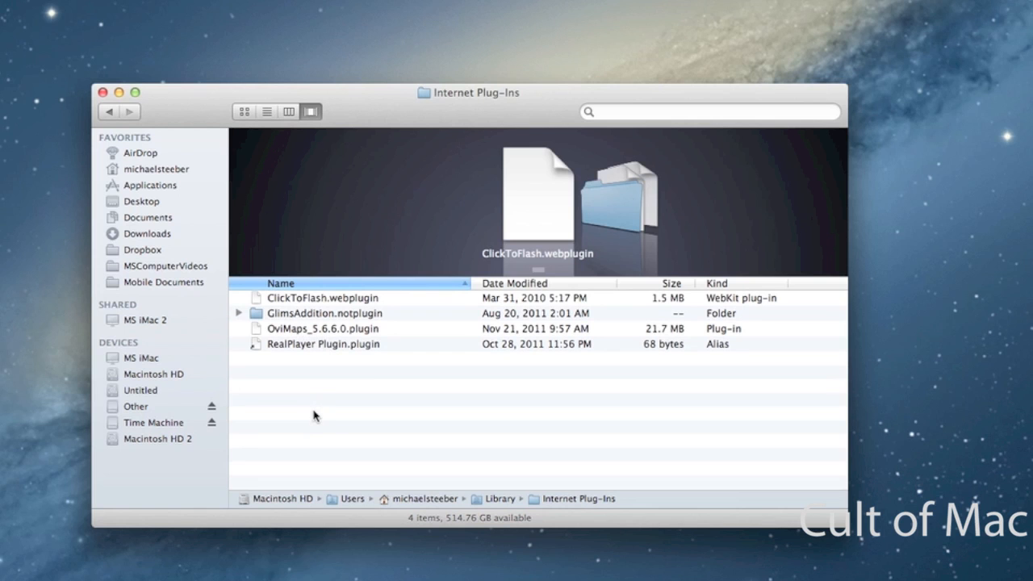
pyautogui.moveTo(339, 350)
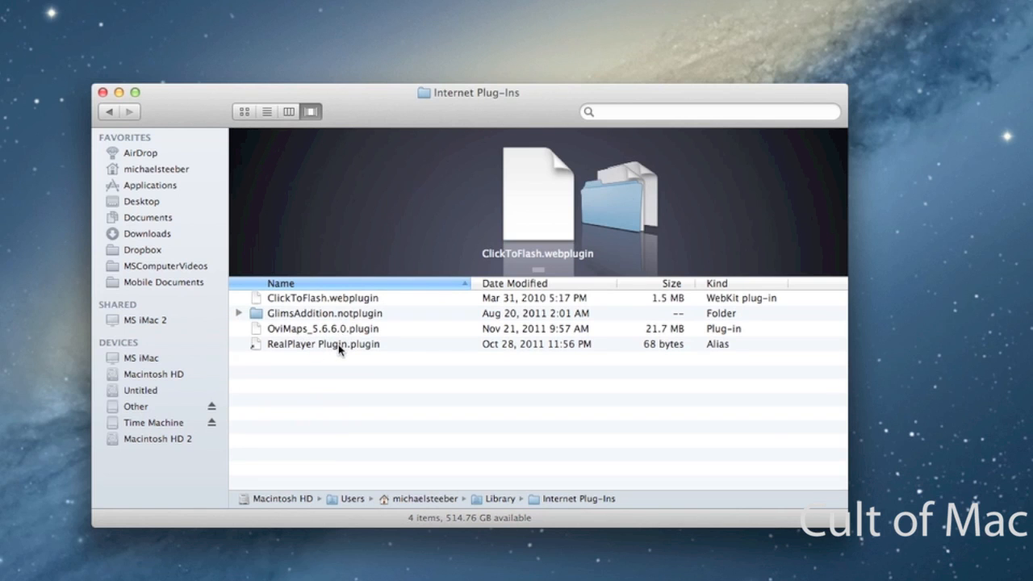
pyautogui.click(103, 92)
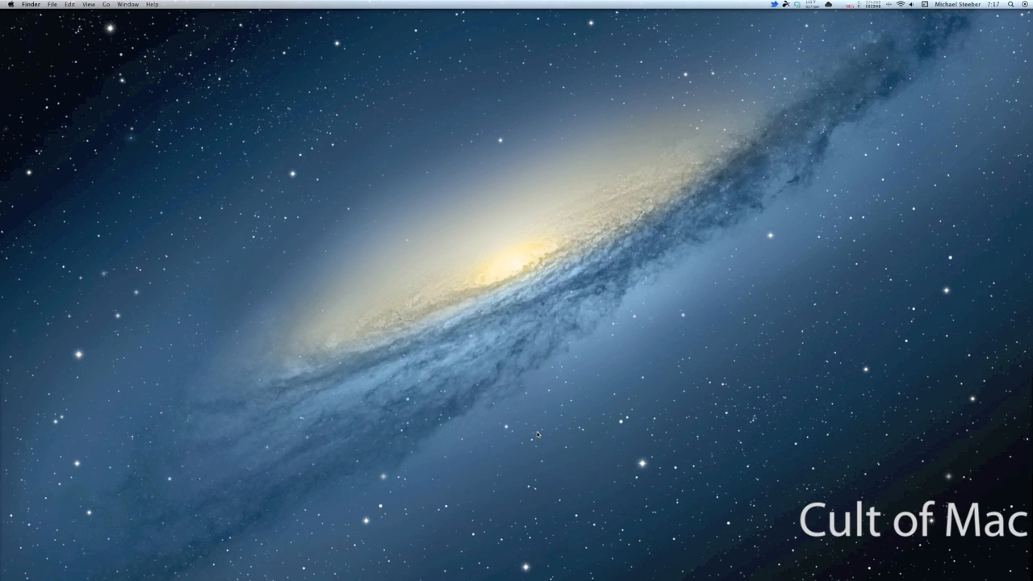
# Unlock Security & Privacy with the password, then review and dismiss the Advanced options
pyautogui.click(550, 559)
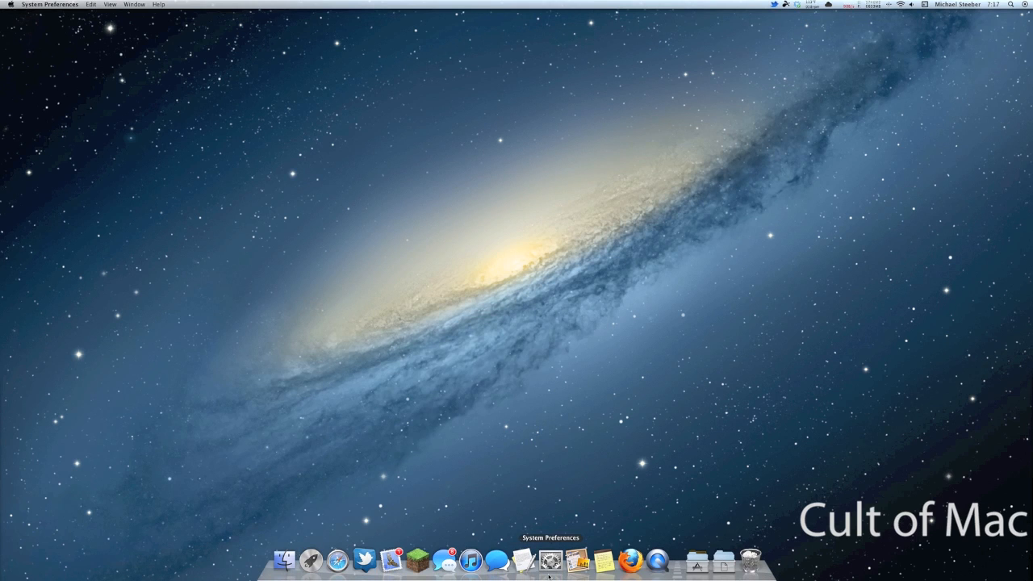
pyautogui.click(550, 559)
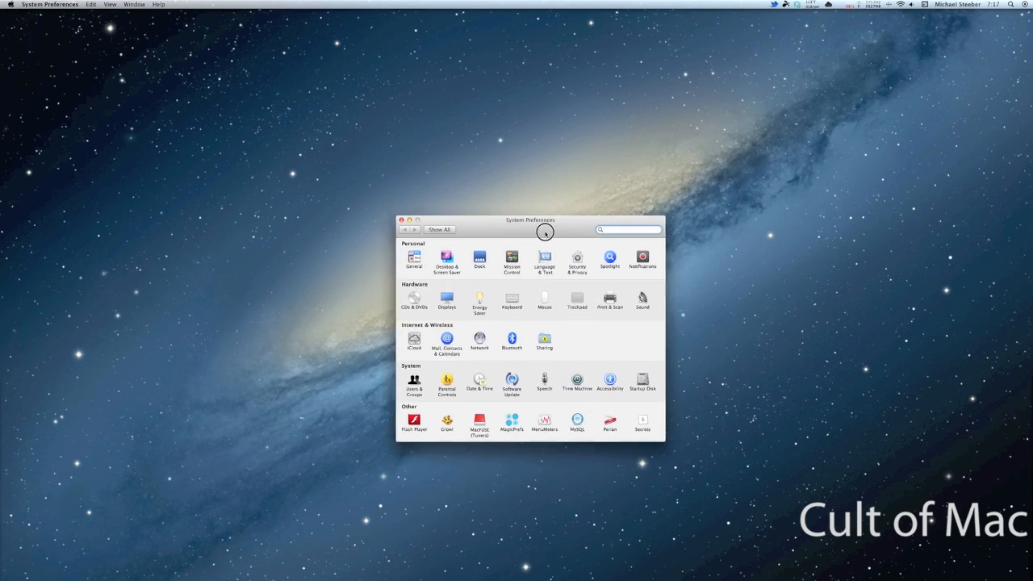
pyautogui.click(576, 257)
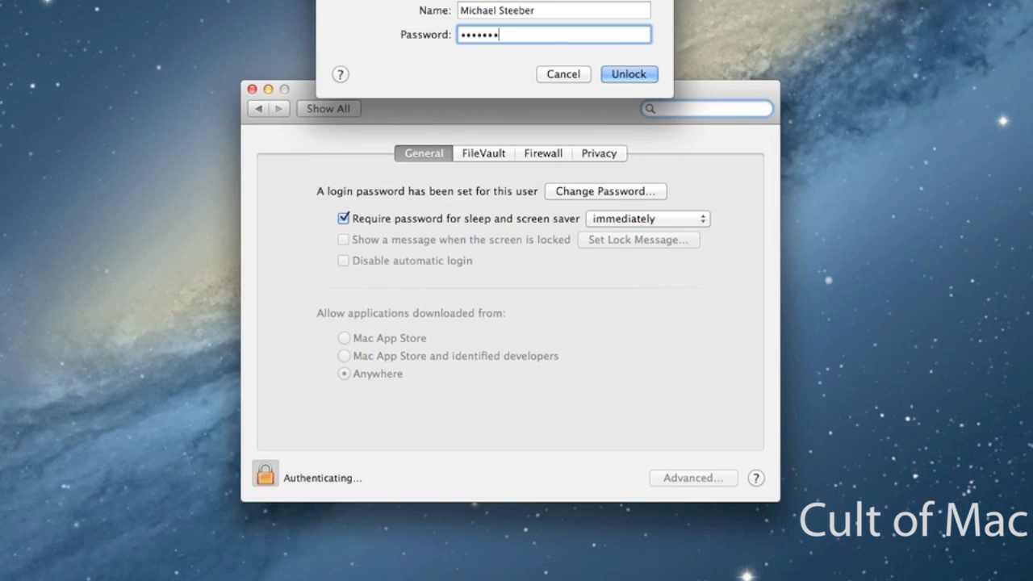
pyautogui.click(629, 74)
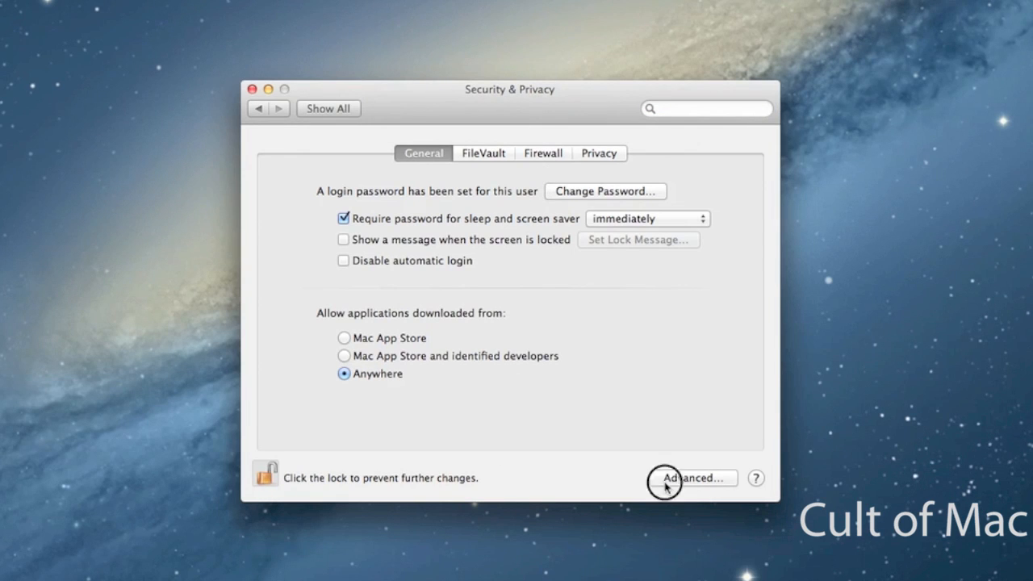
pyautogui.click(690, 478)
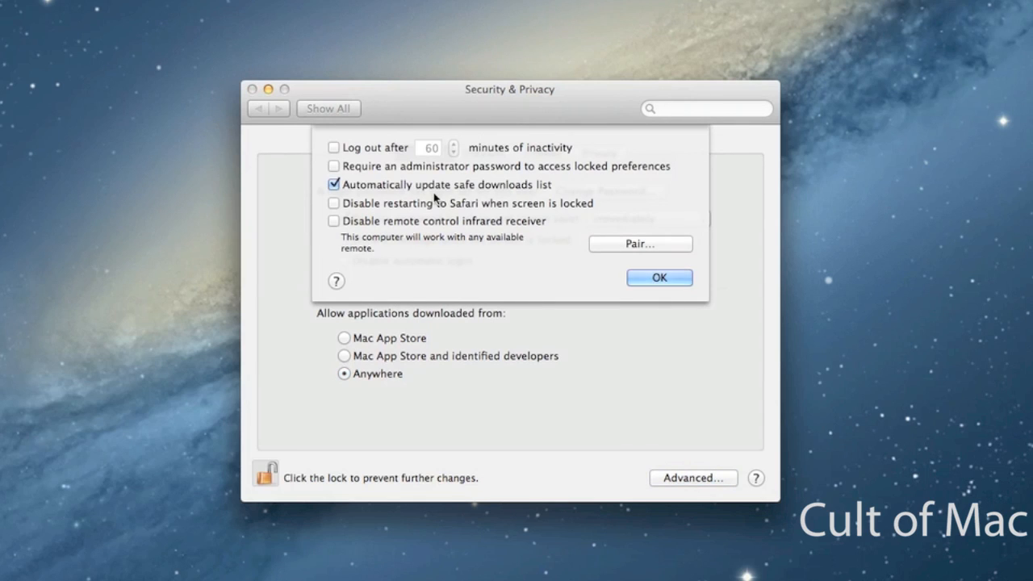
pyautogui.moveTo(383, 196)
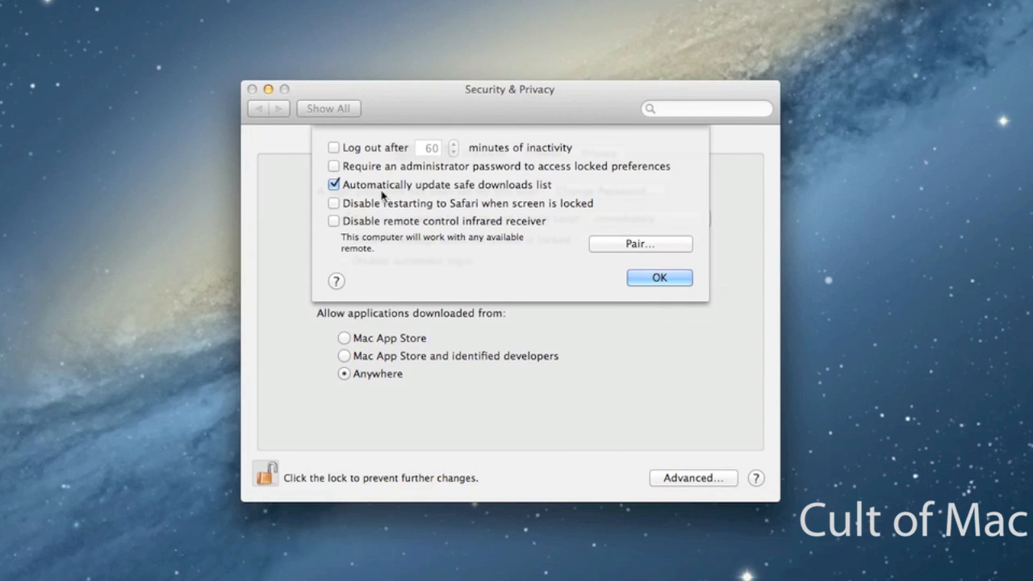
pyautogui.moveTo(520, 205)
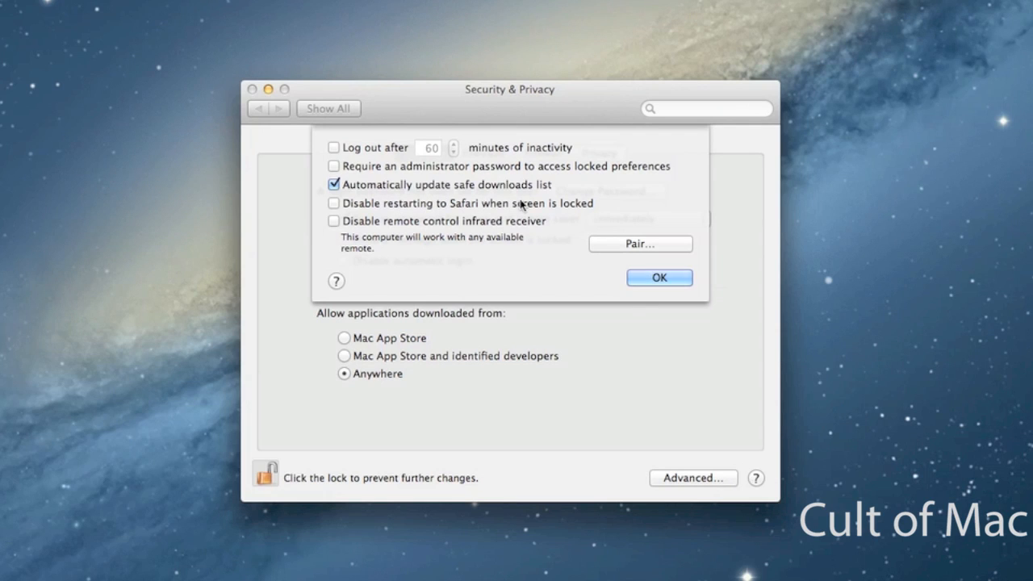
pyautogui.moveTo(223, 224)
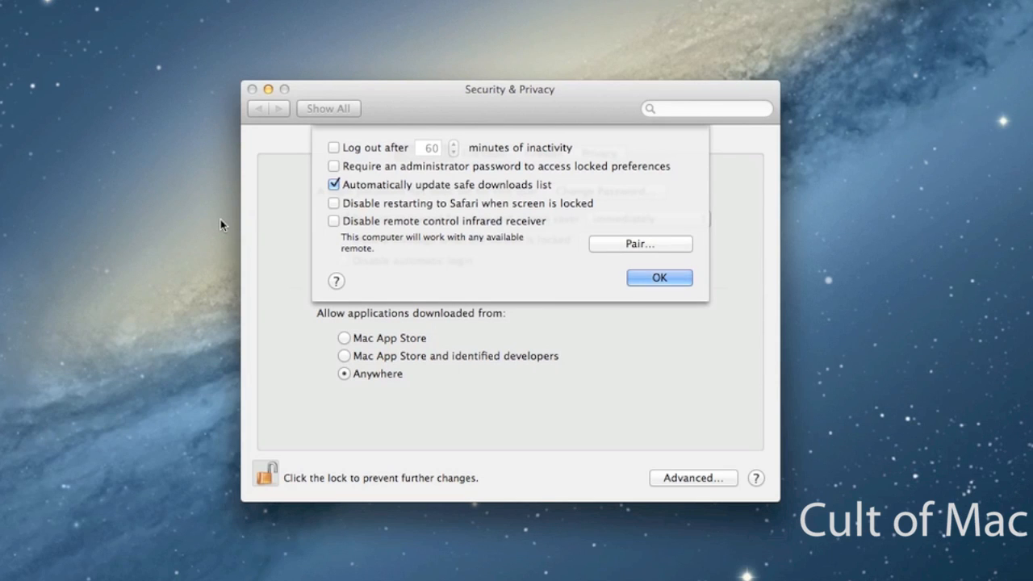
pyautogui.click(658, 277)
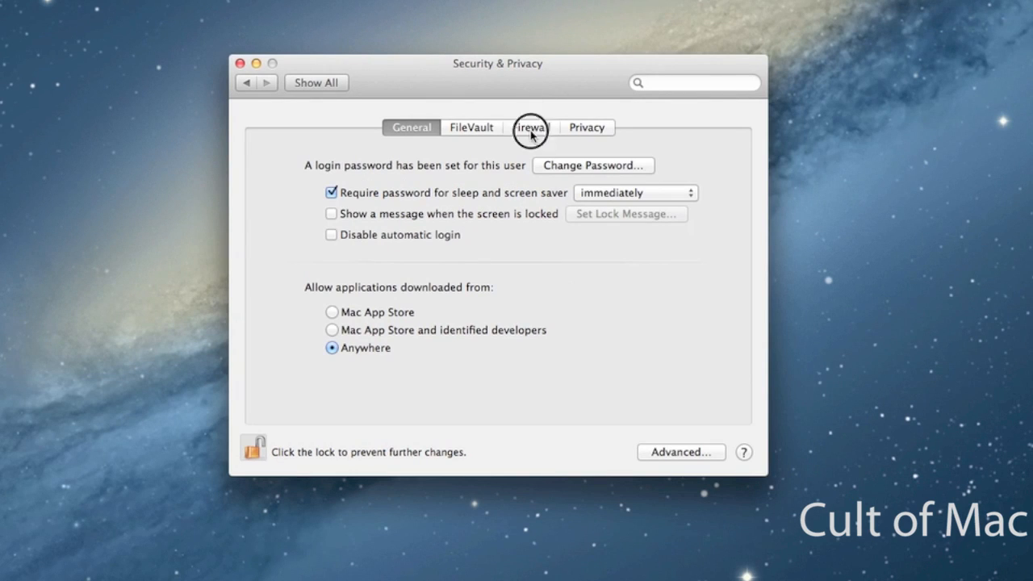
# Turn on the firewall and open Firewall Options to see allowed apps
pyautogui.click(530, 128)
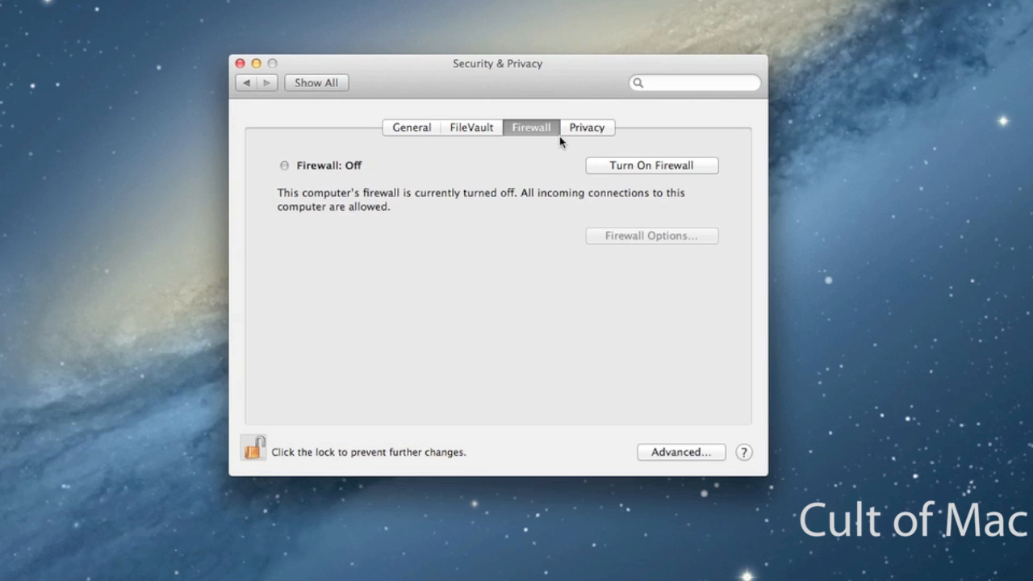
pyautogui.moveTo(615, 175)
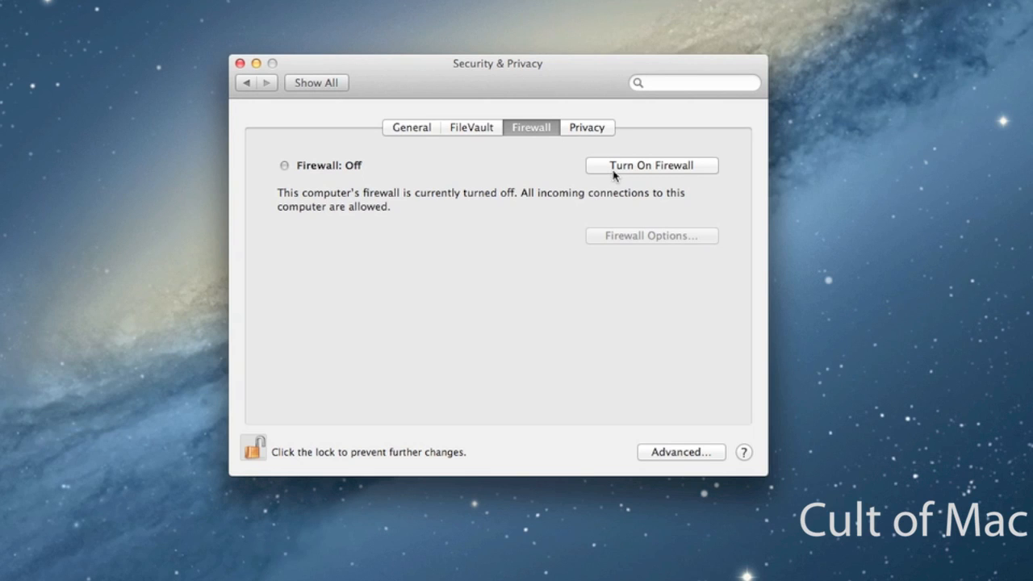
pyautogui.moveTo(618, 175)
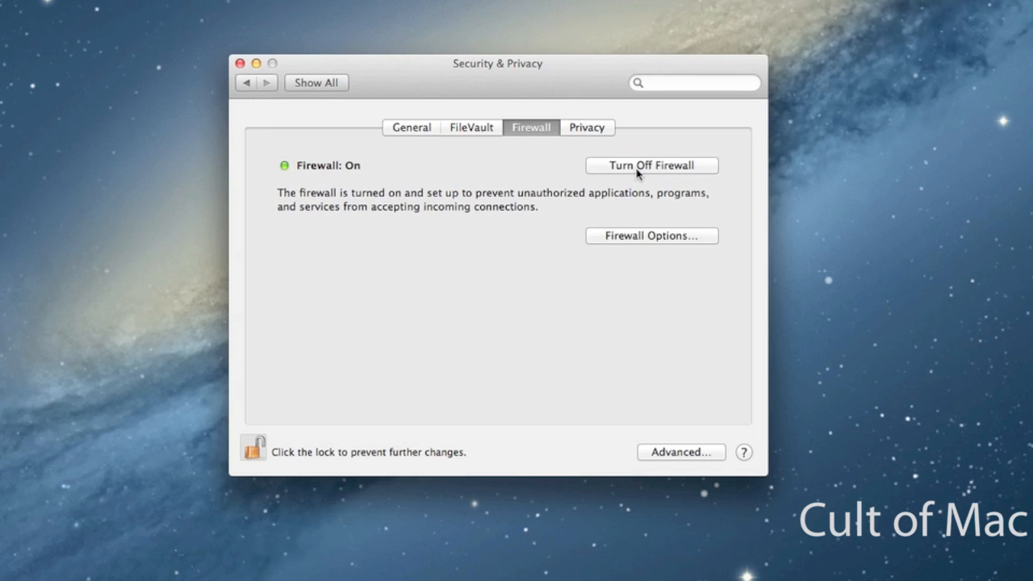
pyautogui.click(651, 235)
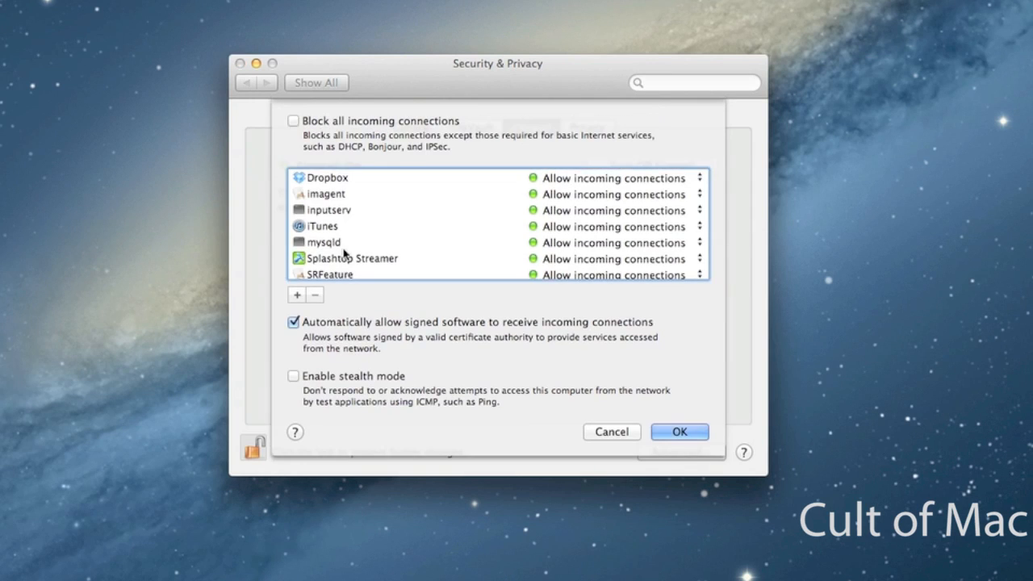
pyautogui.moveTo(966, 120)
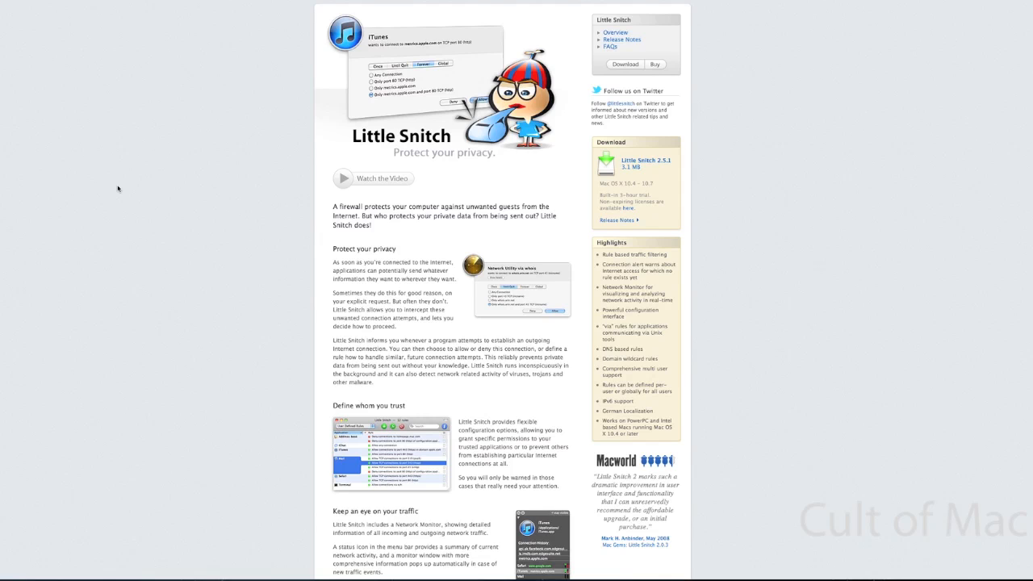
pyautogui.moveTo(146, 189)
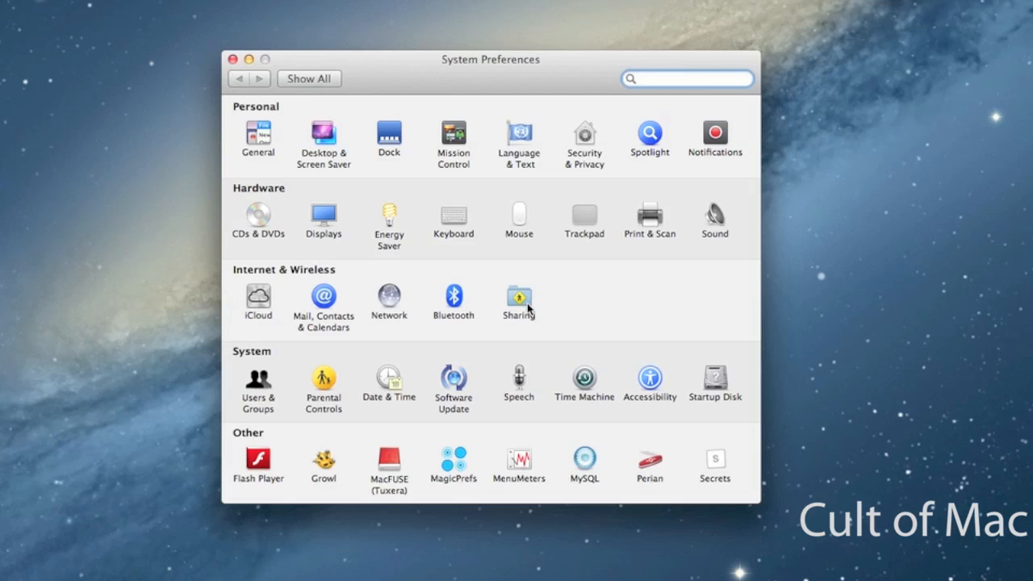
# Open the Sharing pane and confirm all services, including Bluetooth Sharing, are off
pyautogui.click(519, 297)
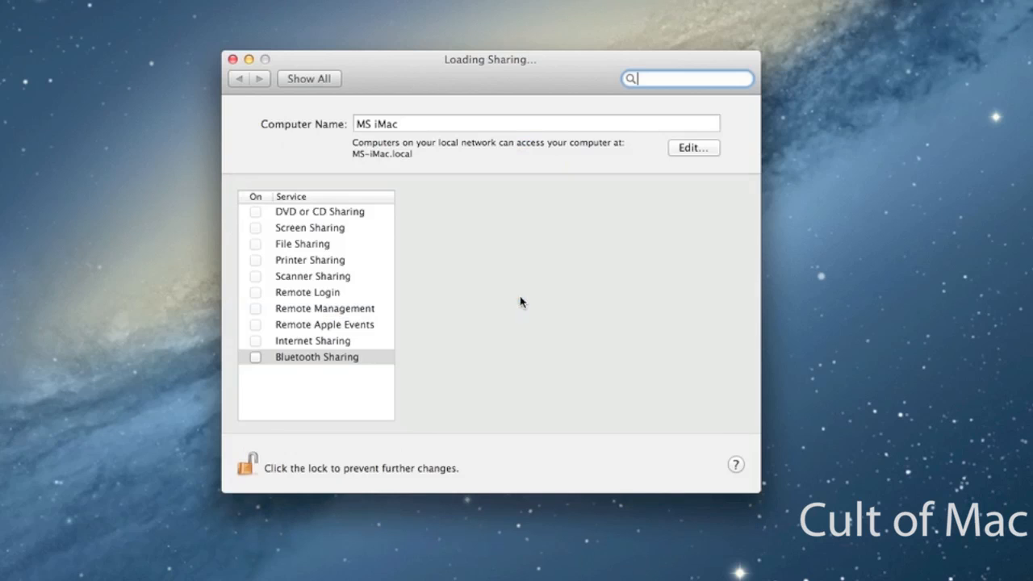
pyautogui.click(316, 357)
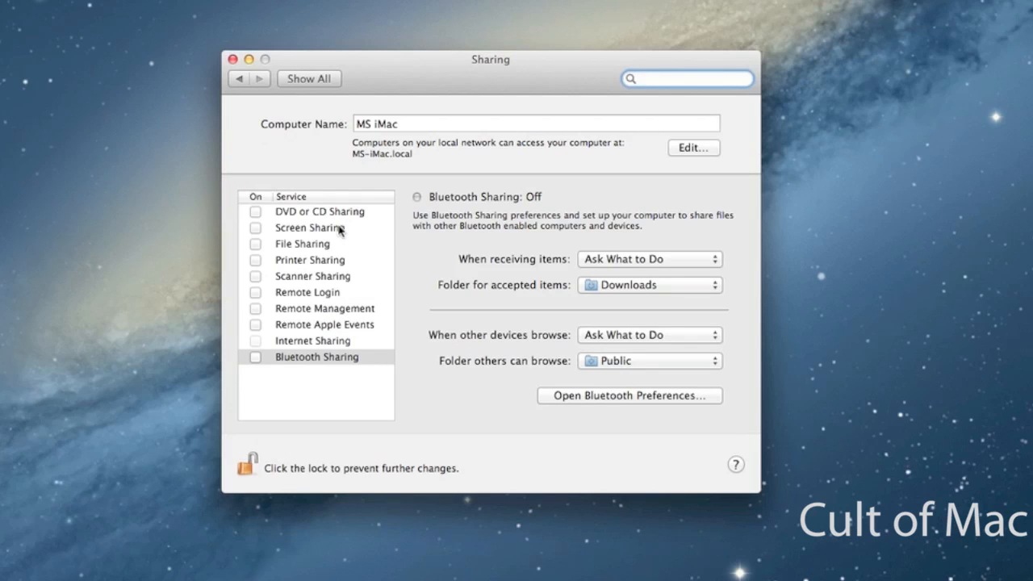
pyautogui.moveTo(255, 168)
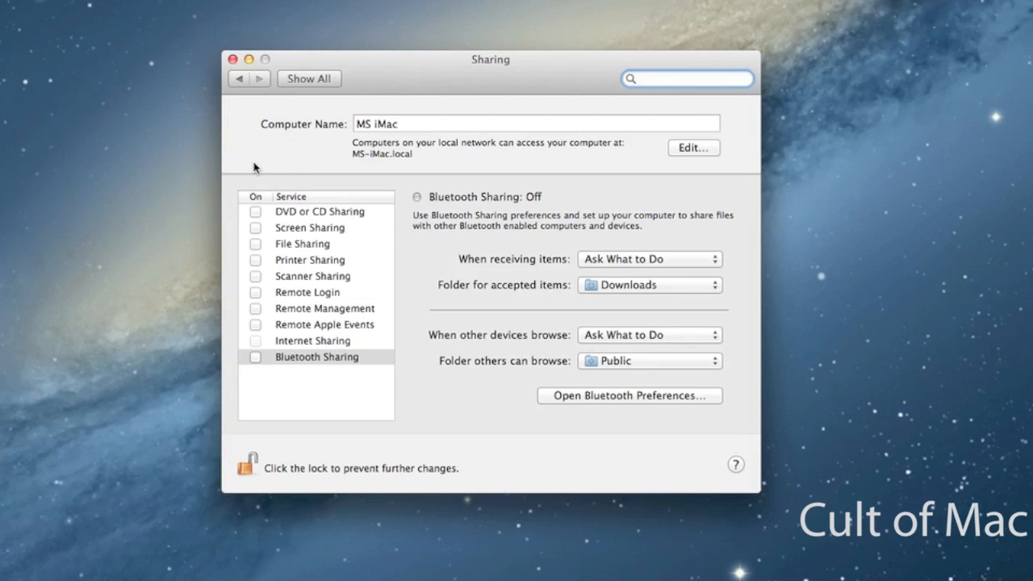
pyautogui.click(686, 79)
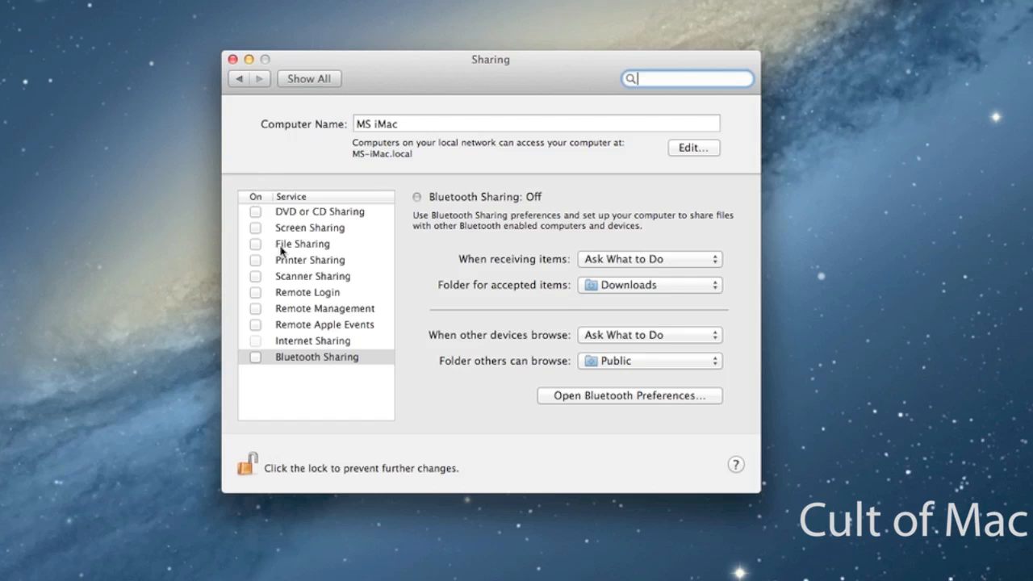
pyautogui.moveTo(315, 238)
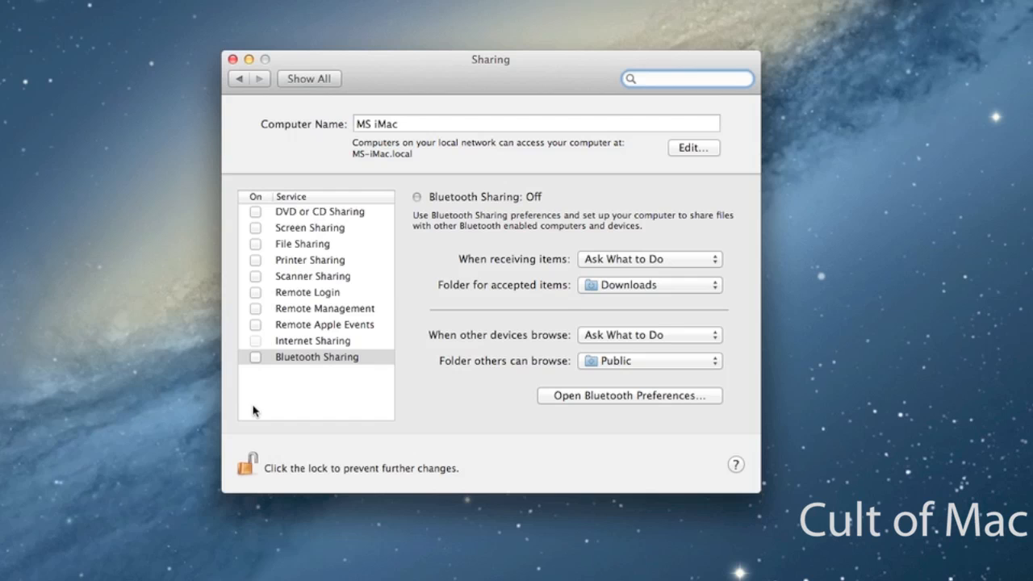
pyautogui.moveTo(284, 358)
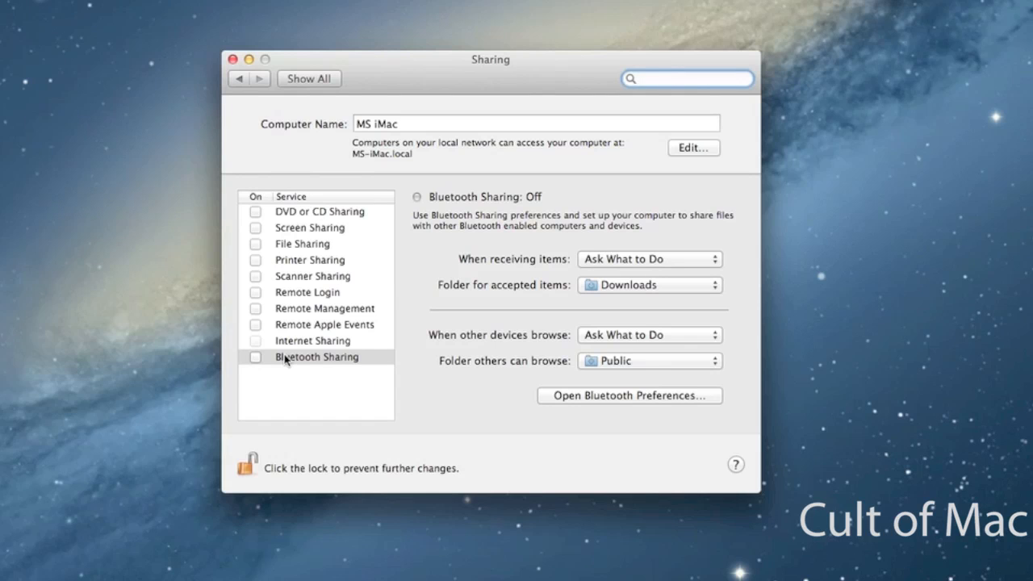